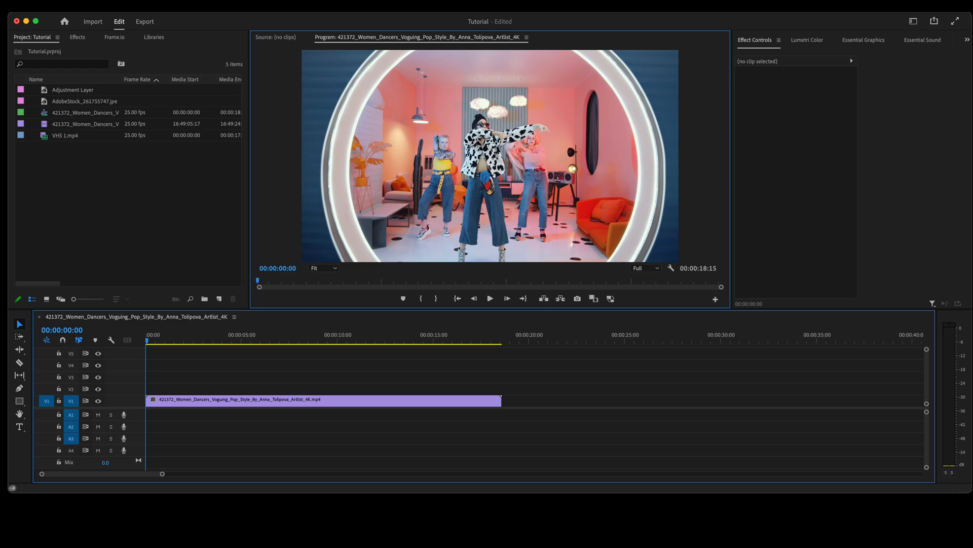
Place the Adjustment Layer on V2 above the dance clip and extend it to the clip's end.
{"action": "left_click", "coordinate": [73, 89]}
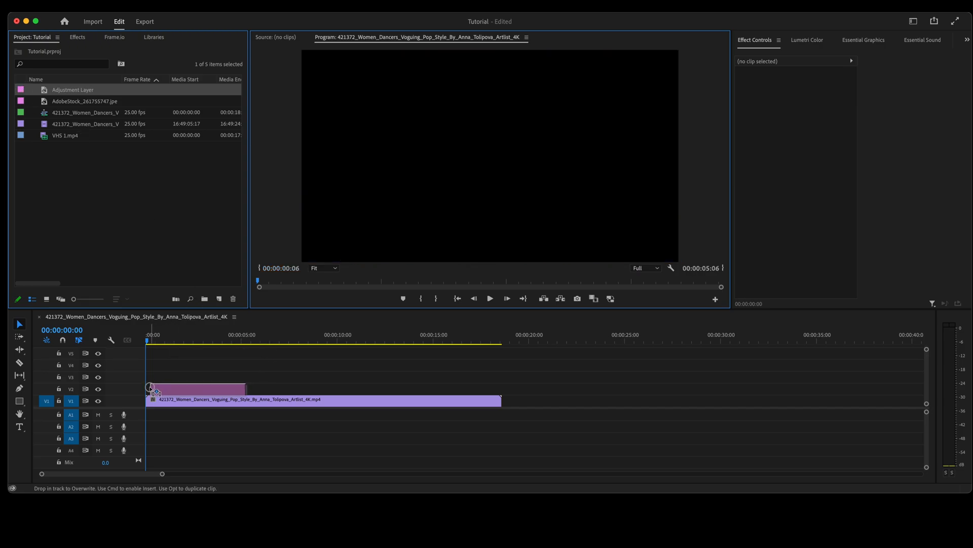
{"action": "left_click_drag", "start_coordinate": [149, 388], "coordinate": [435, 402]}
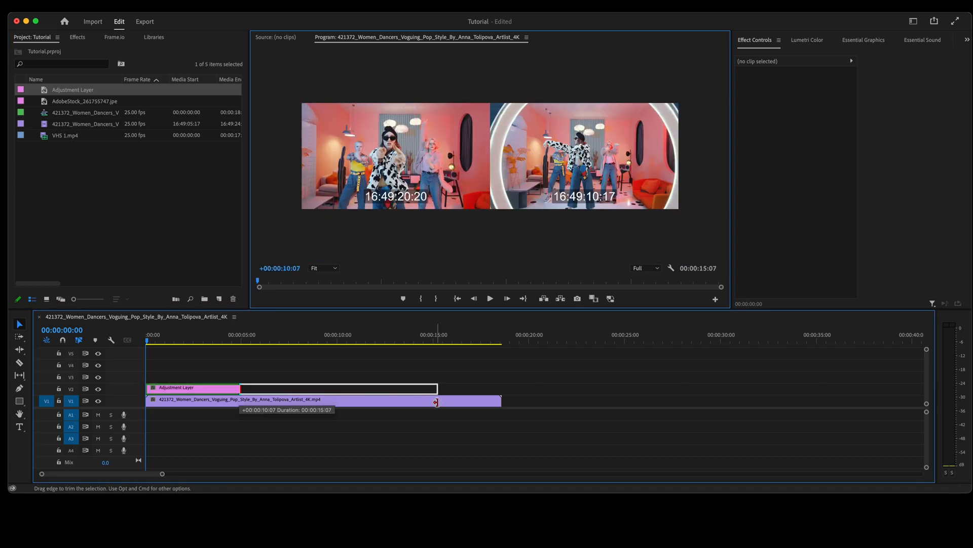
{"action": "left_click_drag", "start_coordinate": [435, 402], "coordinate": [497, 406]}
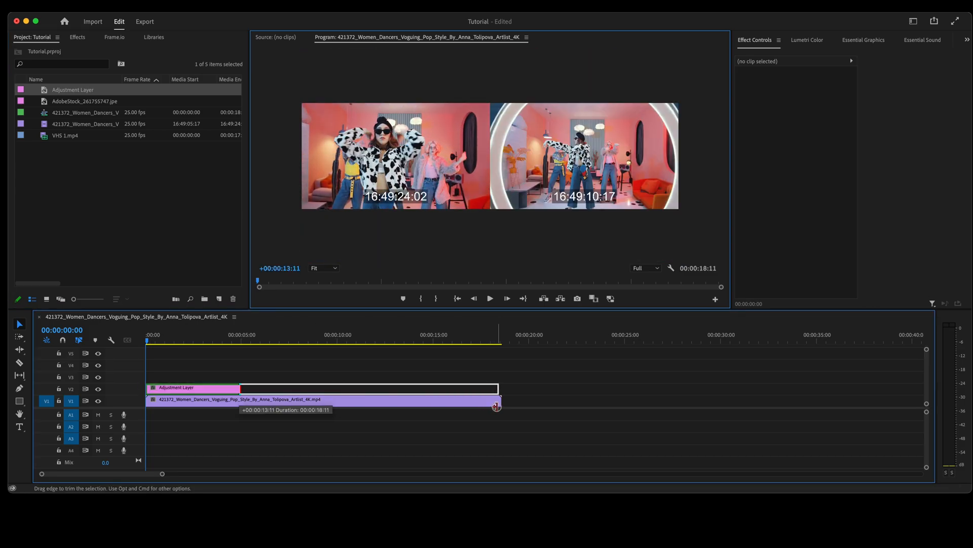
{"action": "left_click_drag", "start_coordinate": [497, 406], "coordinate": [502, 400]}
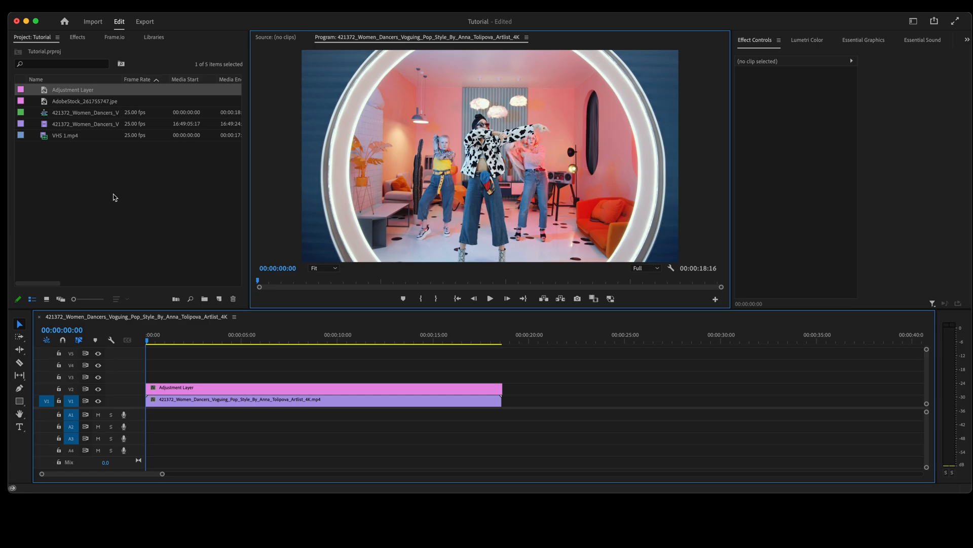
{"action": "right_click", "coordinate": [114, 198]}
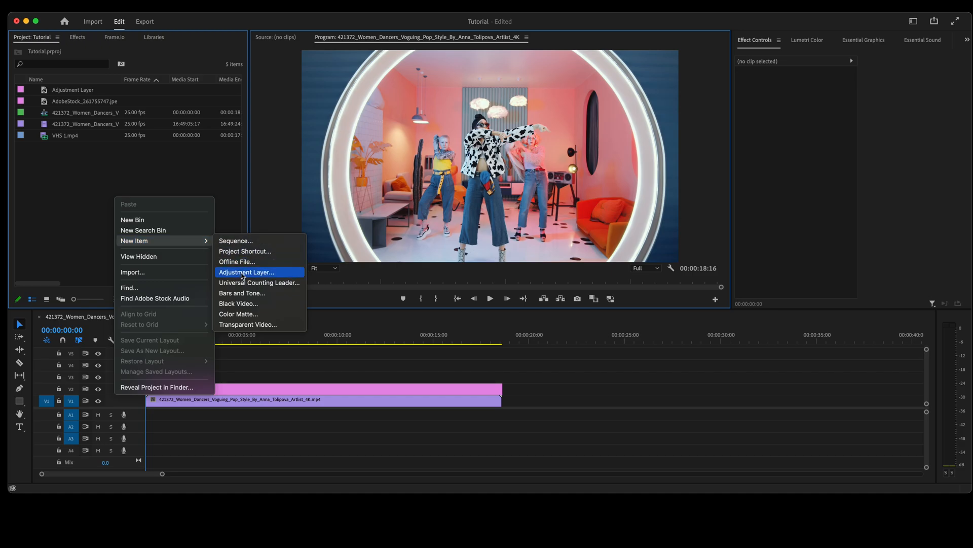
{"action": "left_click", "coordinate": [245, 271]}
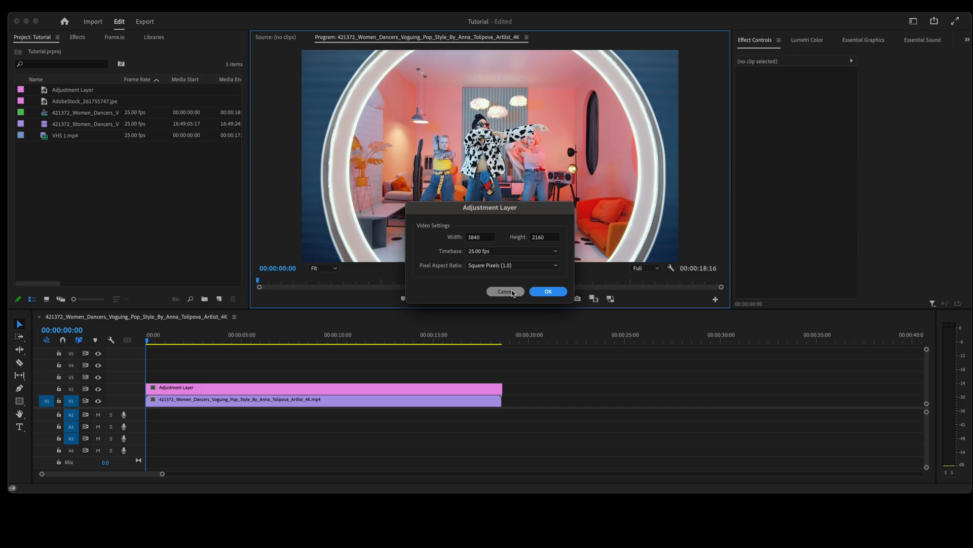
{"action": "left_click", "coordinate": [547, 291]}
{"action": "type", "text": "emboss"}
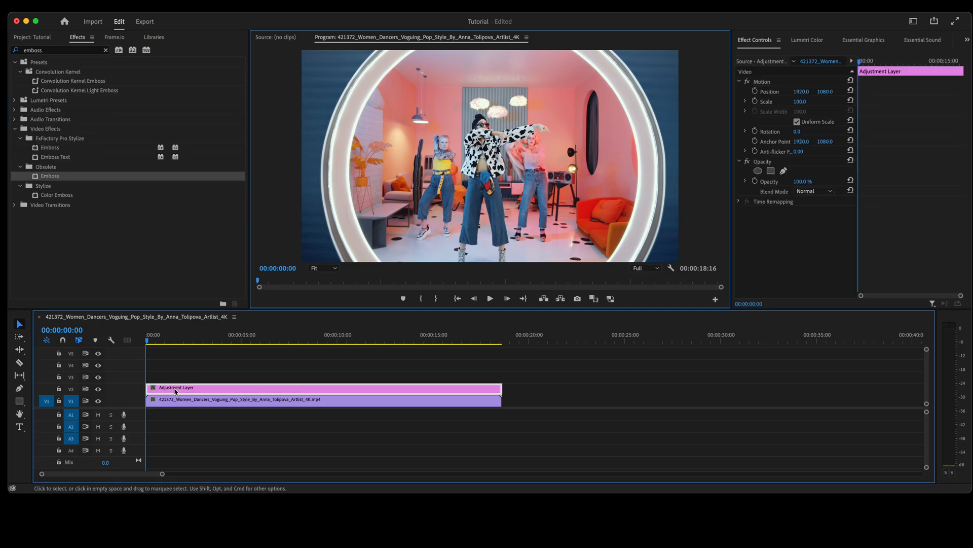
Set the Emboss Blend With Original to 60% and search Effects for 'noise'.
{"action": "double_click", "coordinate": [49, 176]}
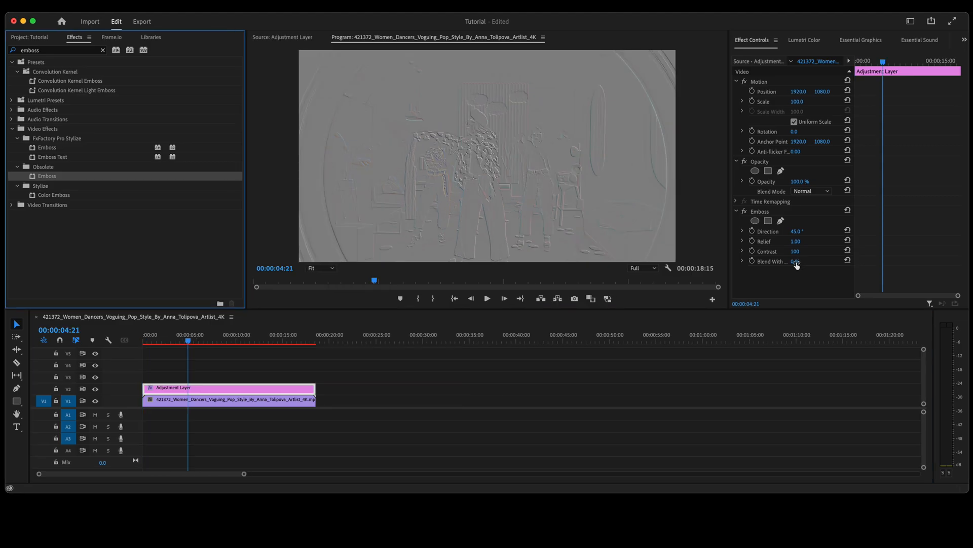
{"action": "left_click", "coordinate": [803, 261]}
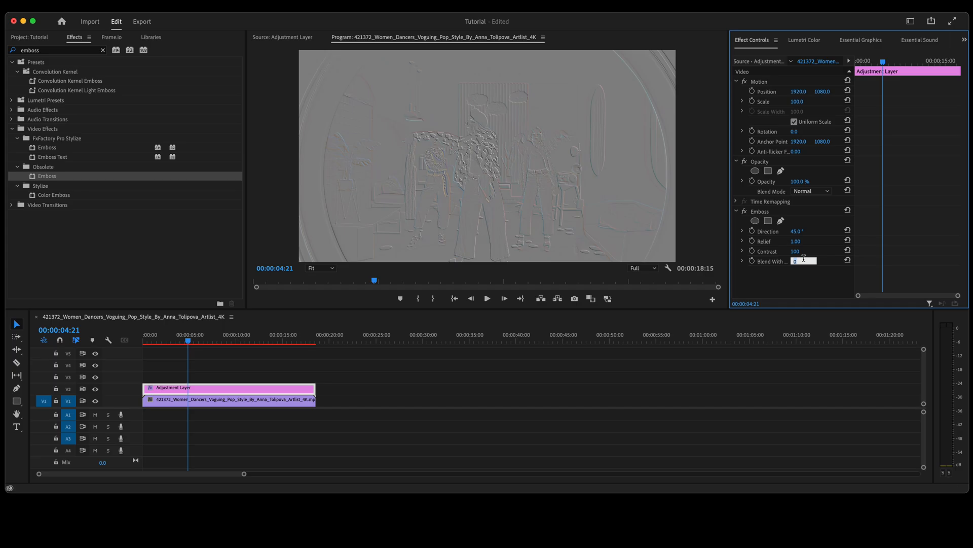
{"action": "type", "text": "60 %"}
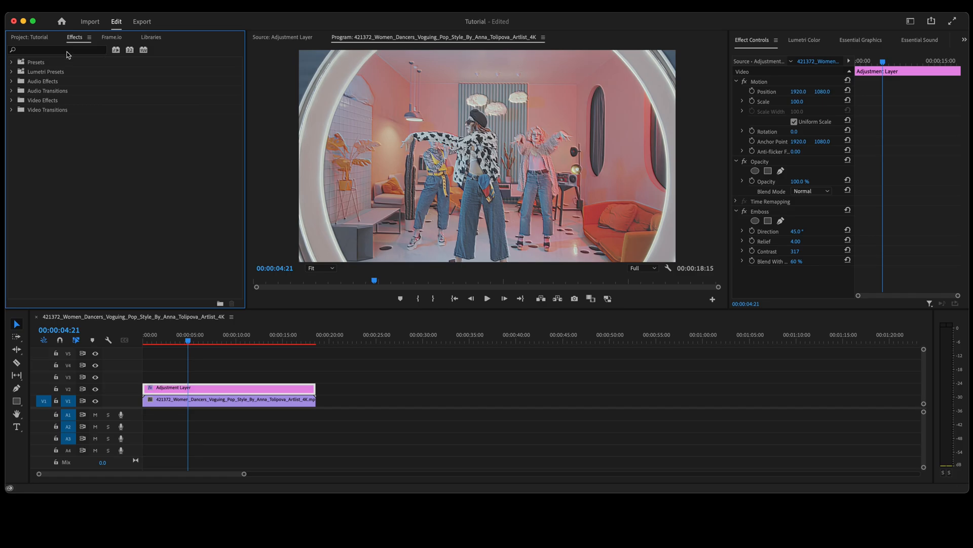
{"action": "type", "text": "noise"}
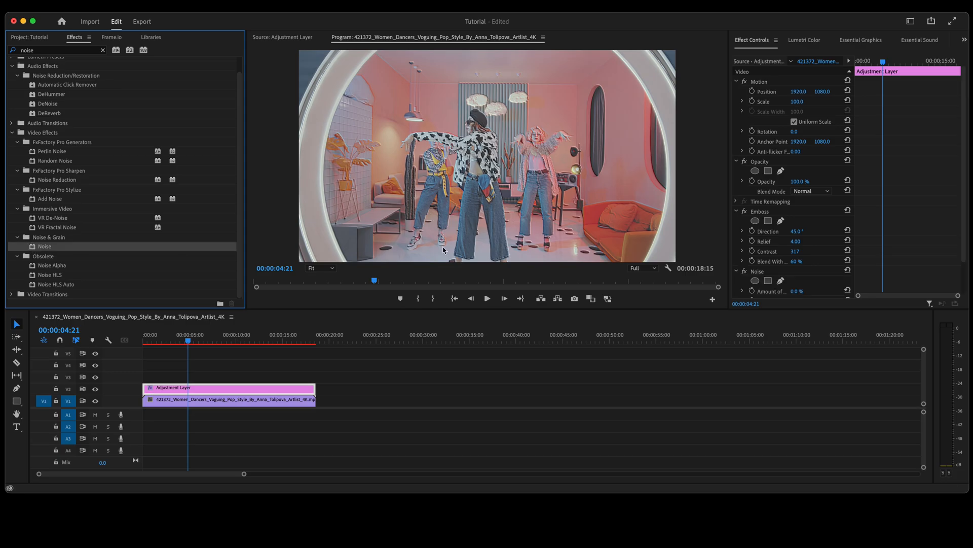
Set the Noise effect's Amount of Noise to 10.0%.
{"action": "scroll", "scroll_direction": "down", "scroll_amount": 3}
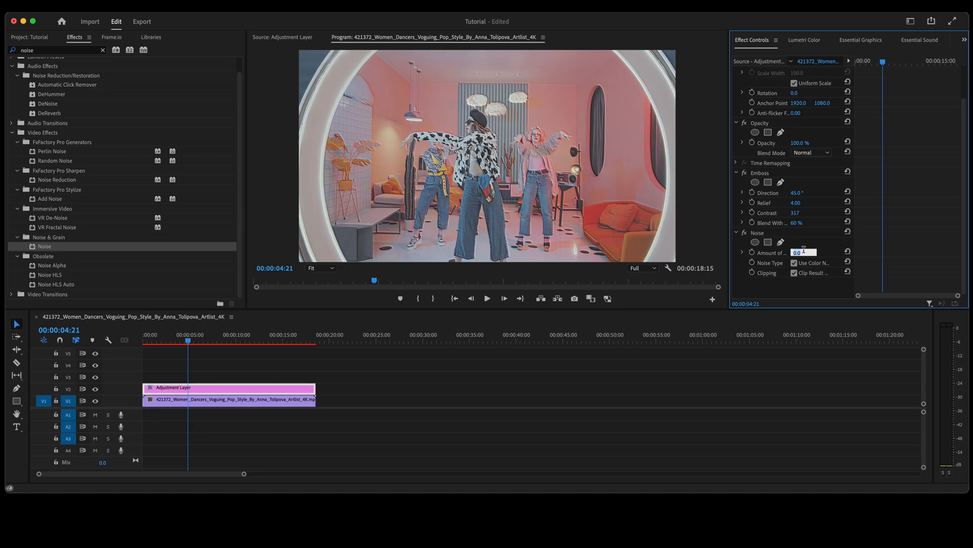
{"action": "type", "text": "10.0"}
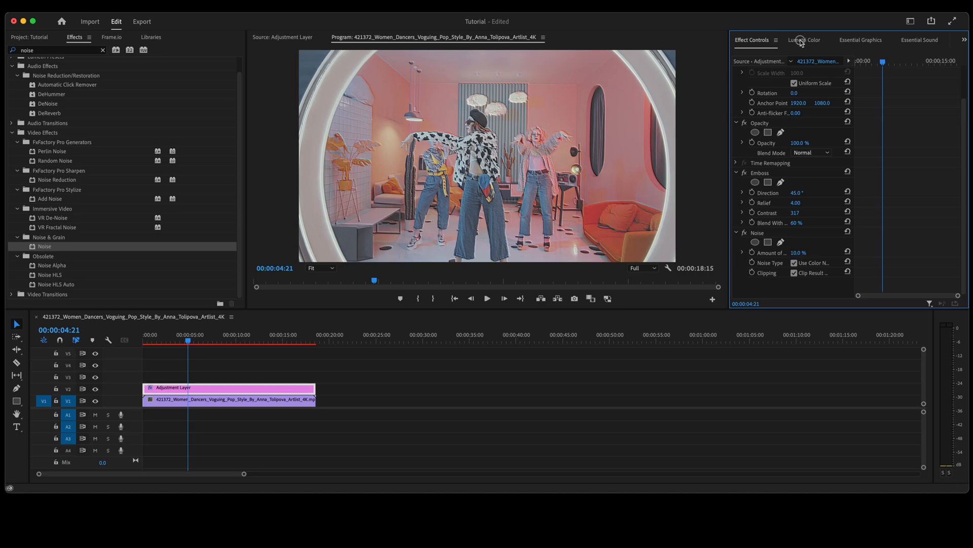
Grade Lumetri Basic Correction to exposure -0.8, contrast 60.4, shadows 83.2, then search 'direc'.
{"action": "left_click", "coordinate": [804, 40]}
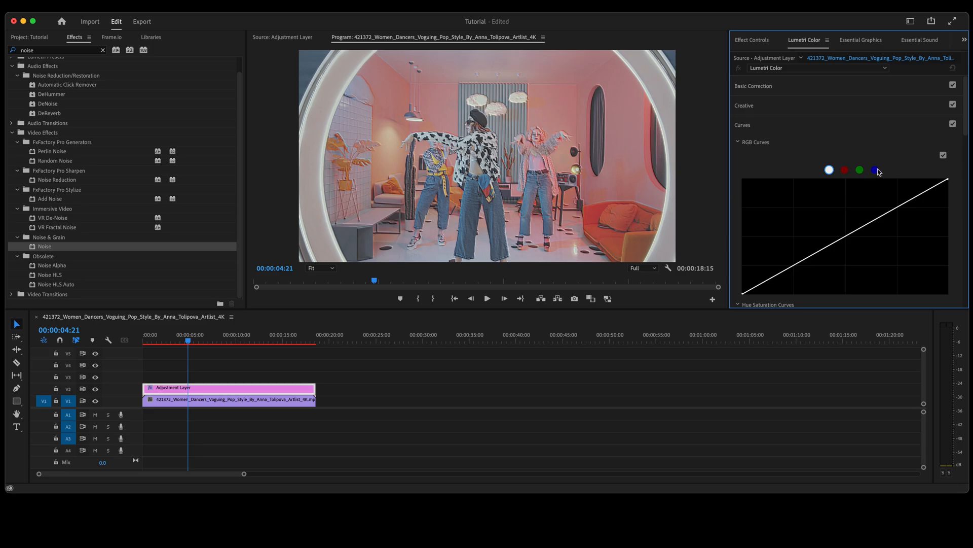
{"action": "left_click", "coordinate": [875, 169]}
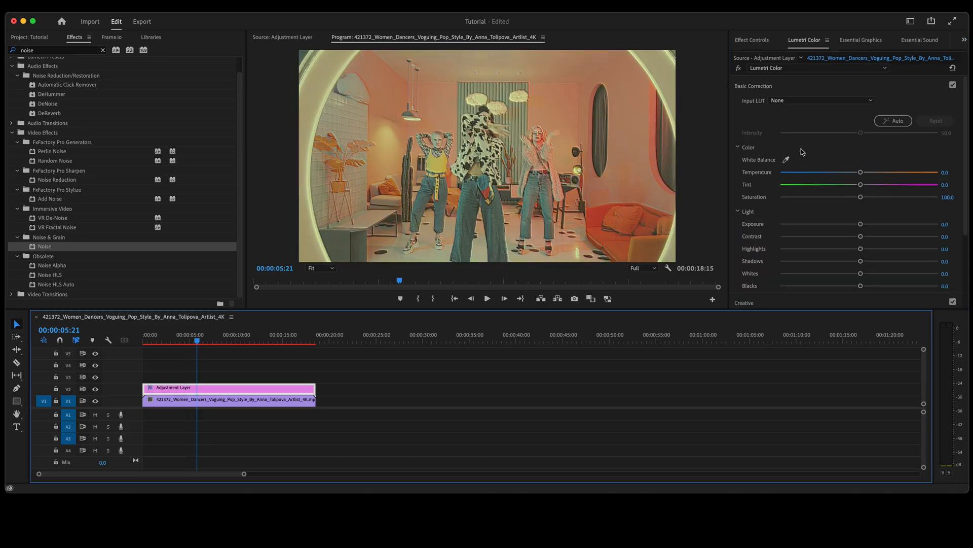
{"action": "mouse_move", "coordinate": [773, 95]}
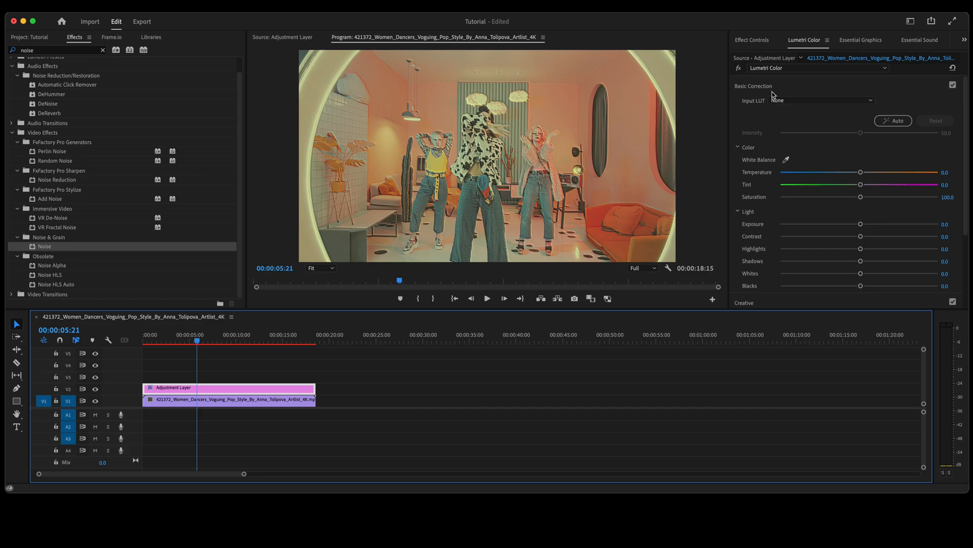
{"action": "left_click_drag", "start_coordinate": [861, 224], "coordinate": [846, 224]}
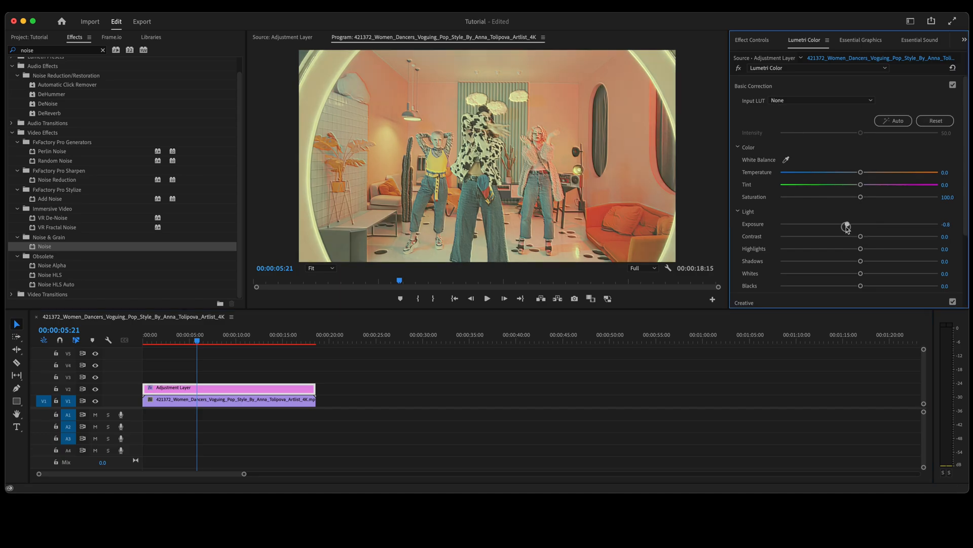
{"action": "left_click_drag", "start_coordinate": [860, 237], "coordinate": [907, 236]}
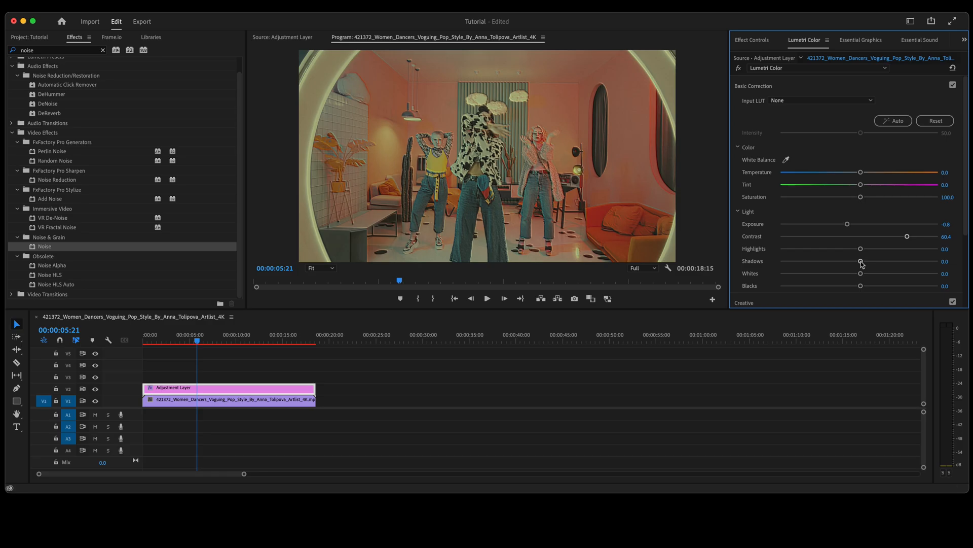
{"action": "left_click_drag", "start_coordinate": [861, 260], "coordinate": [889, 260]}
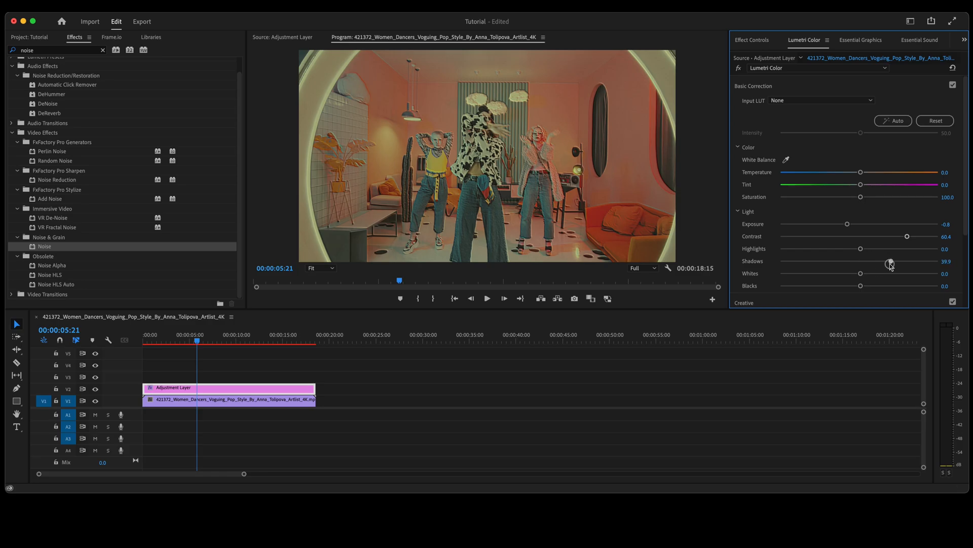
{"action": "left_click_drag", "start_coordinate": [890, 261], "coordinate": [925, 261]}
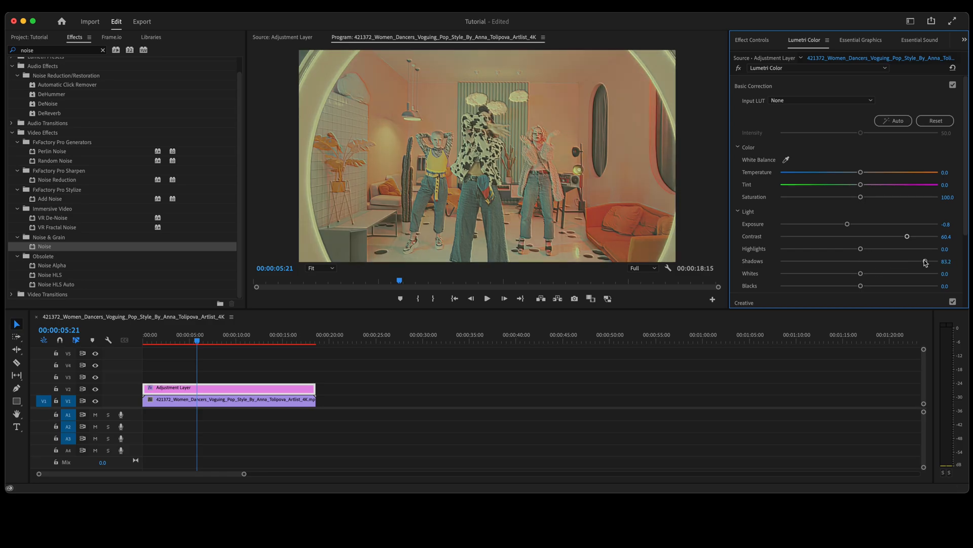
{"action": "type", "text": "direc"}
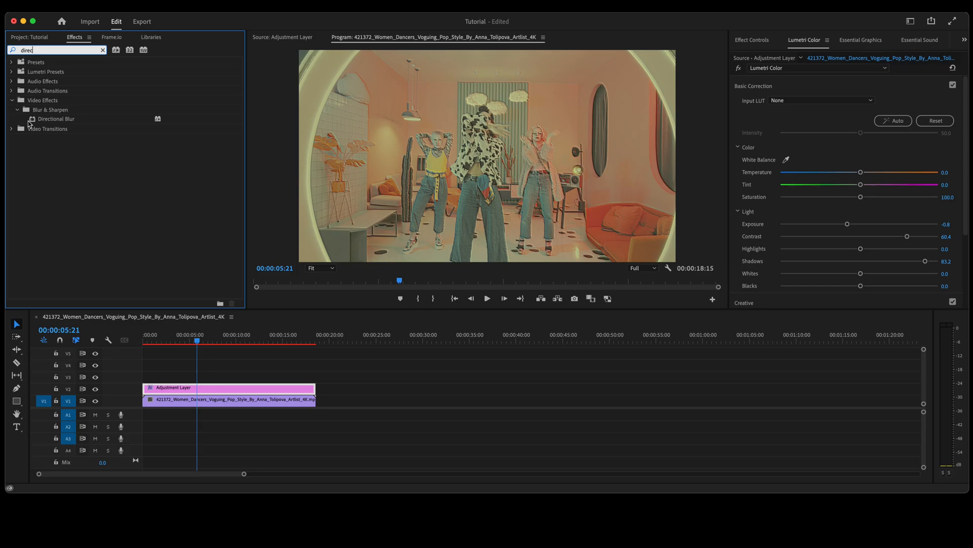
{"action": "mouse_move", "coordinate": [32, 123]}
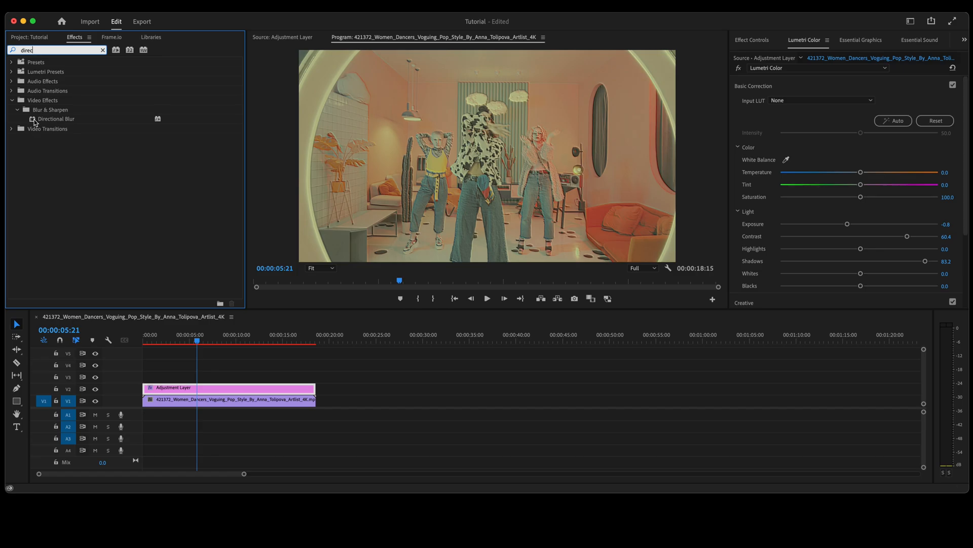
Apply Directional Blur to the adjustment layer with blur length 4.0.
{"action": "left_click", "coordinate": [751, 40]}
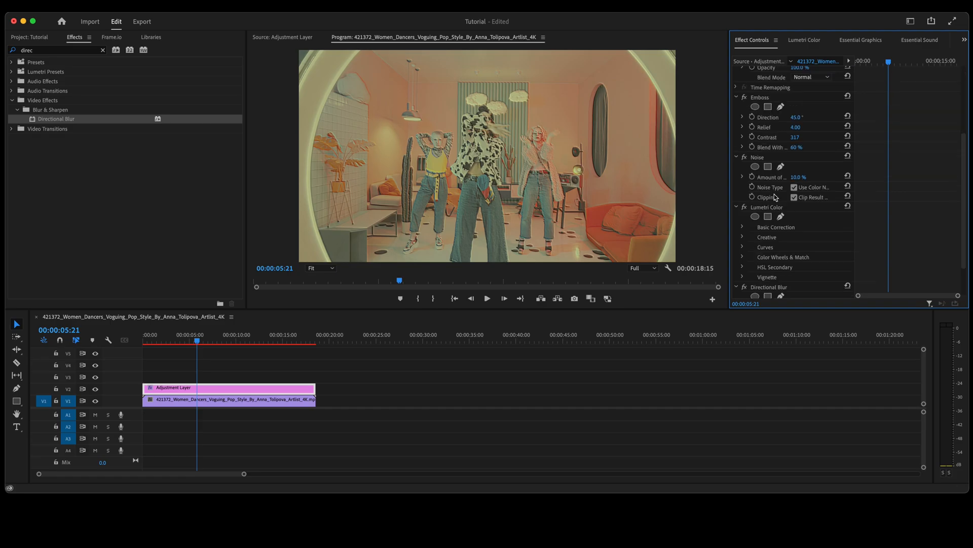
{"action": "scroll", "scroll_direction": "down", "scroll_amount": 3}
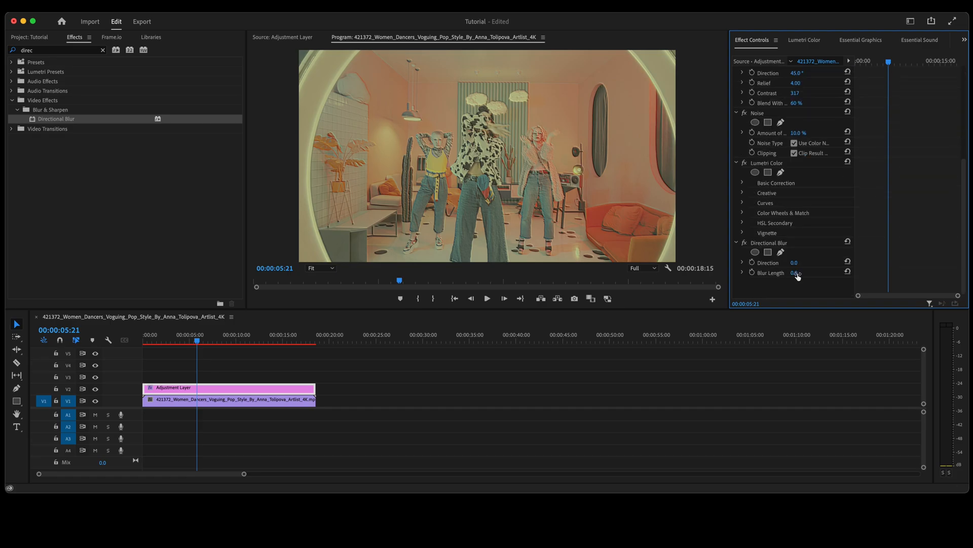
{"action": "left_click_drag", "start_coordinate": [798, 273], "coordinate": [804, 273]}
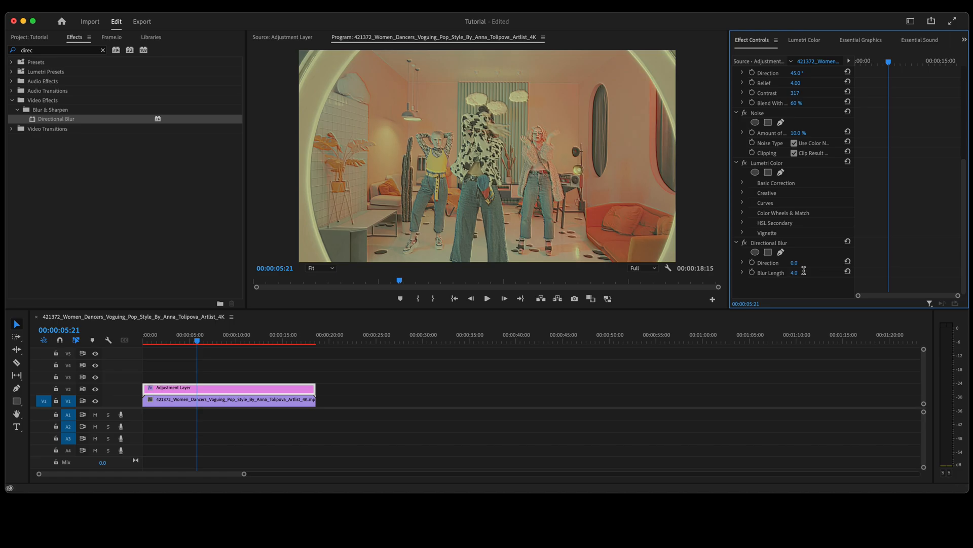
{"action": "mouse_move", "coordinate": [212, 389]}
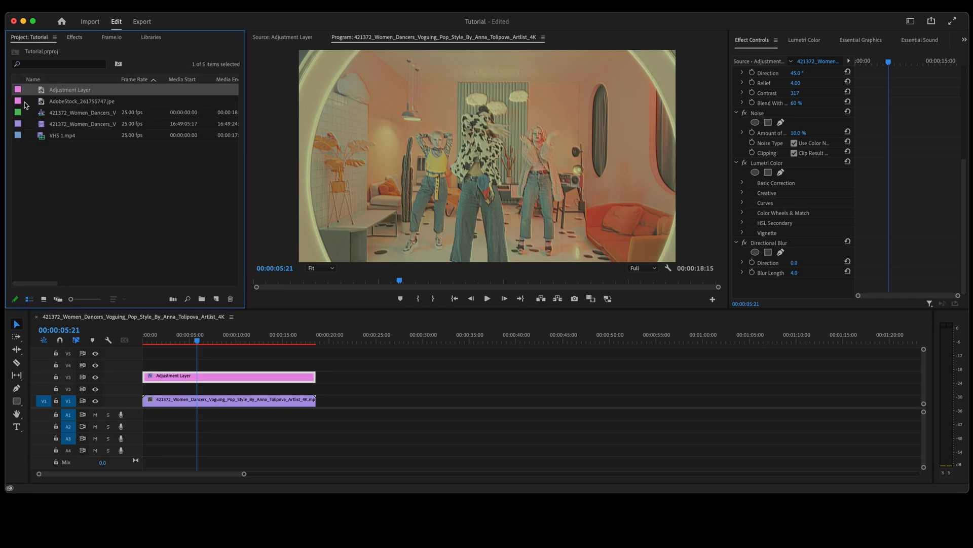
Add the AdobeStock scan-line image above the dance clip at 10% opacity.
{"action": "left_click", "coordinate": [82, 102]}
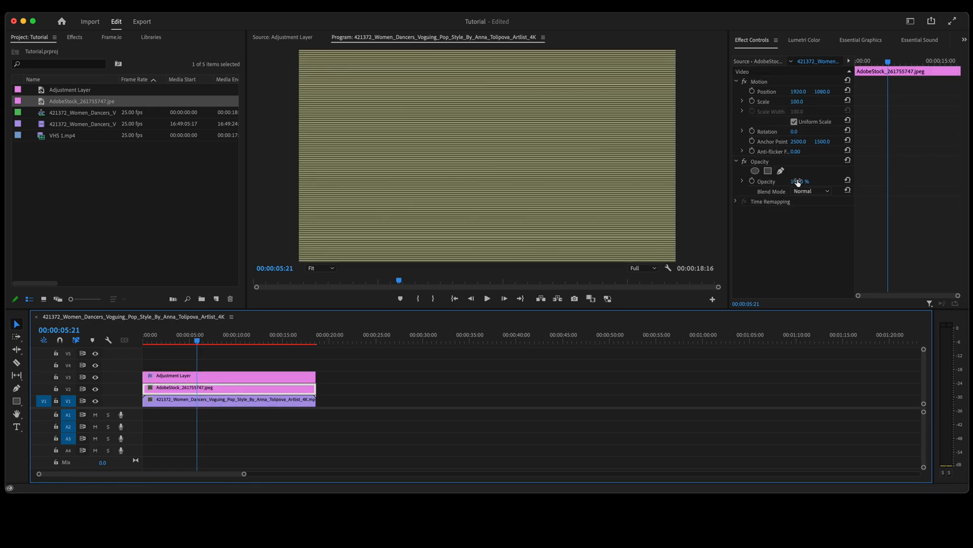
{"action": "type", "text": "10.0"}
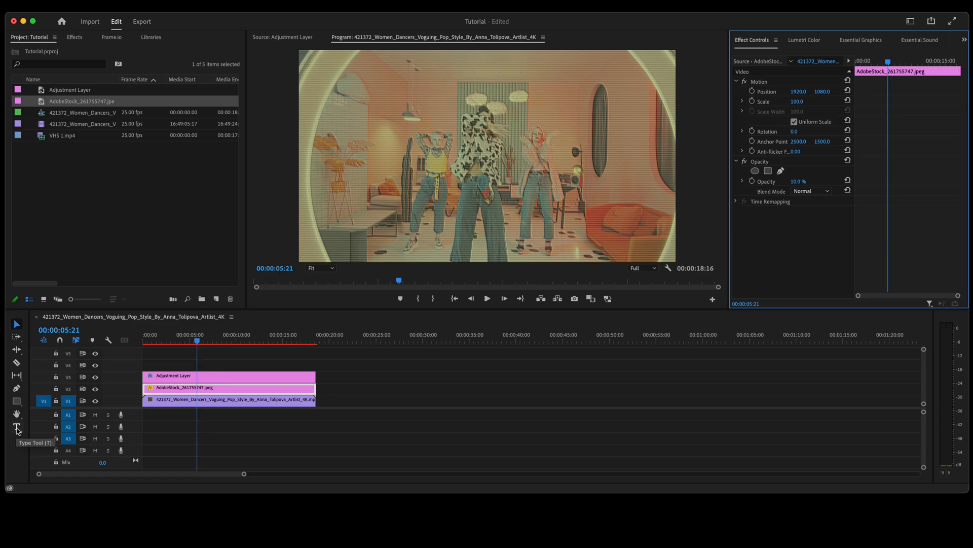
Add a PLAY title over the dancers and select its text clip in the timeline.
{"action": "left_click", "coordinate": [16, 427]}
{"action": "type", "text": "PLAY"}
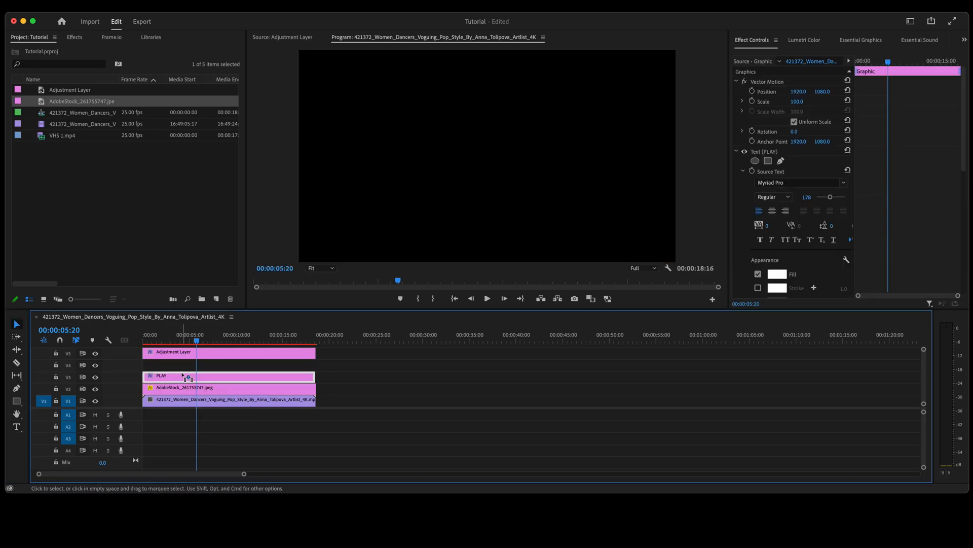
{"action": "left_click", "coordinate": [173, 364]}
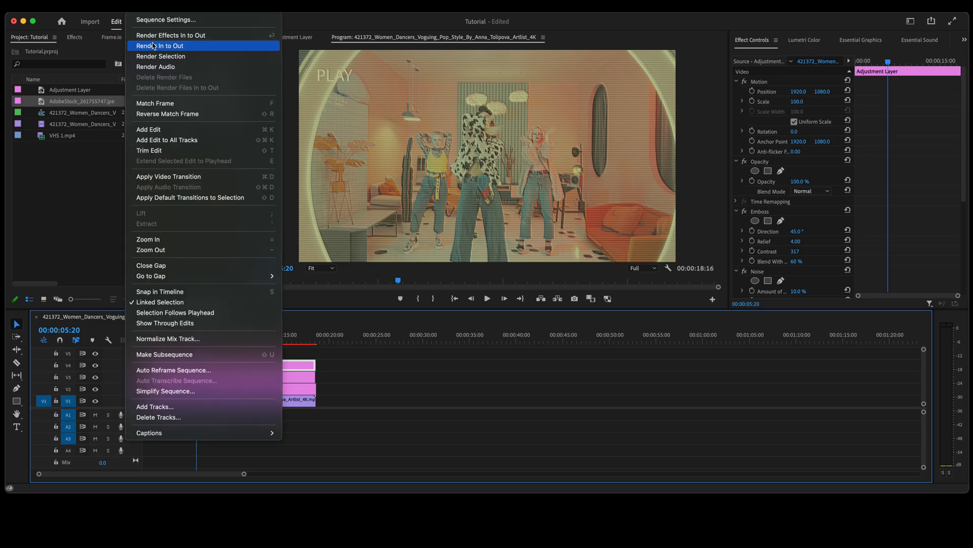
Render In to Out so the sequence previews finish rendering.
{"action": "left_click", "coordinate": [159, 45]}
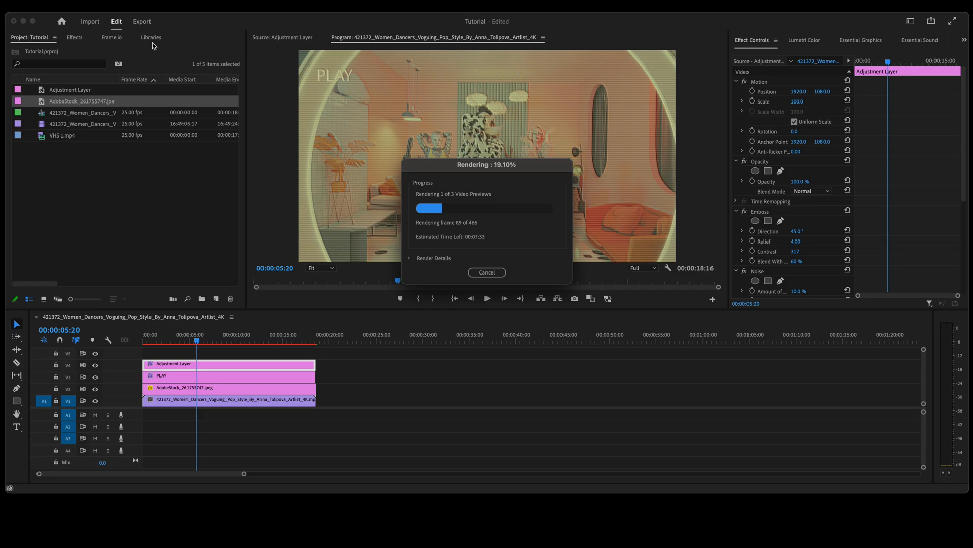
{"action": "left_click", "coordinate": [487, 272]}
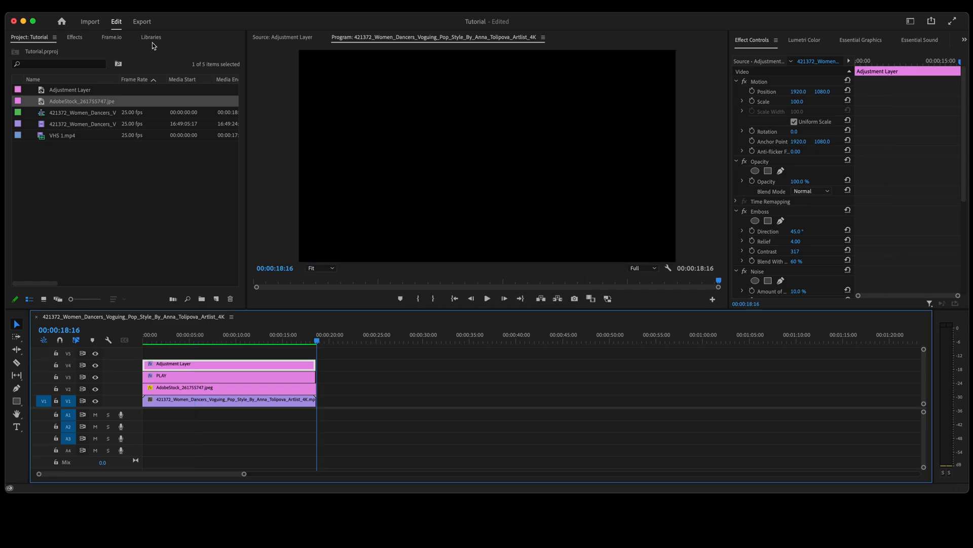